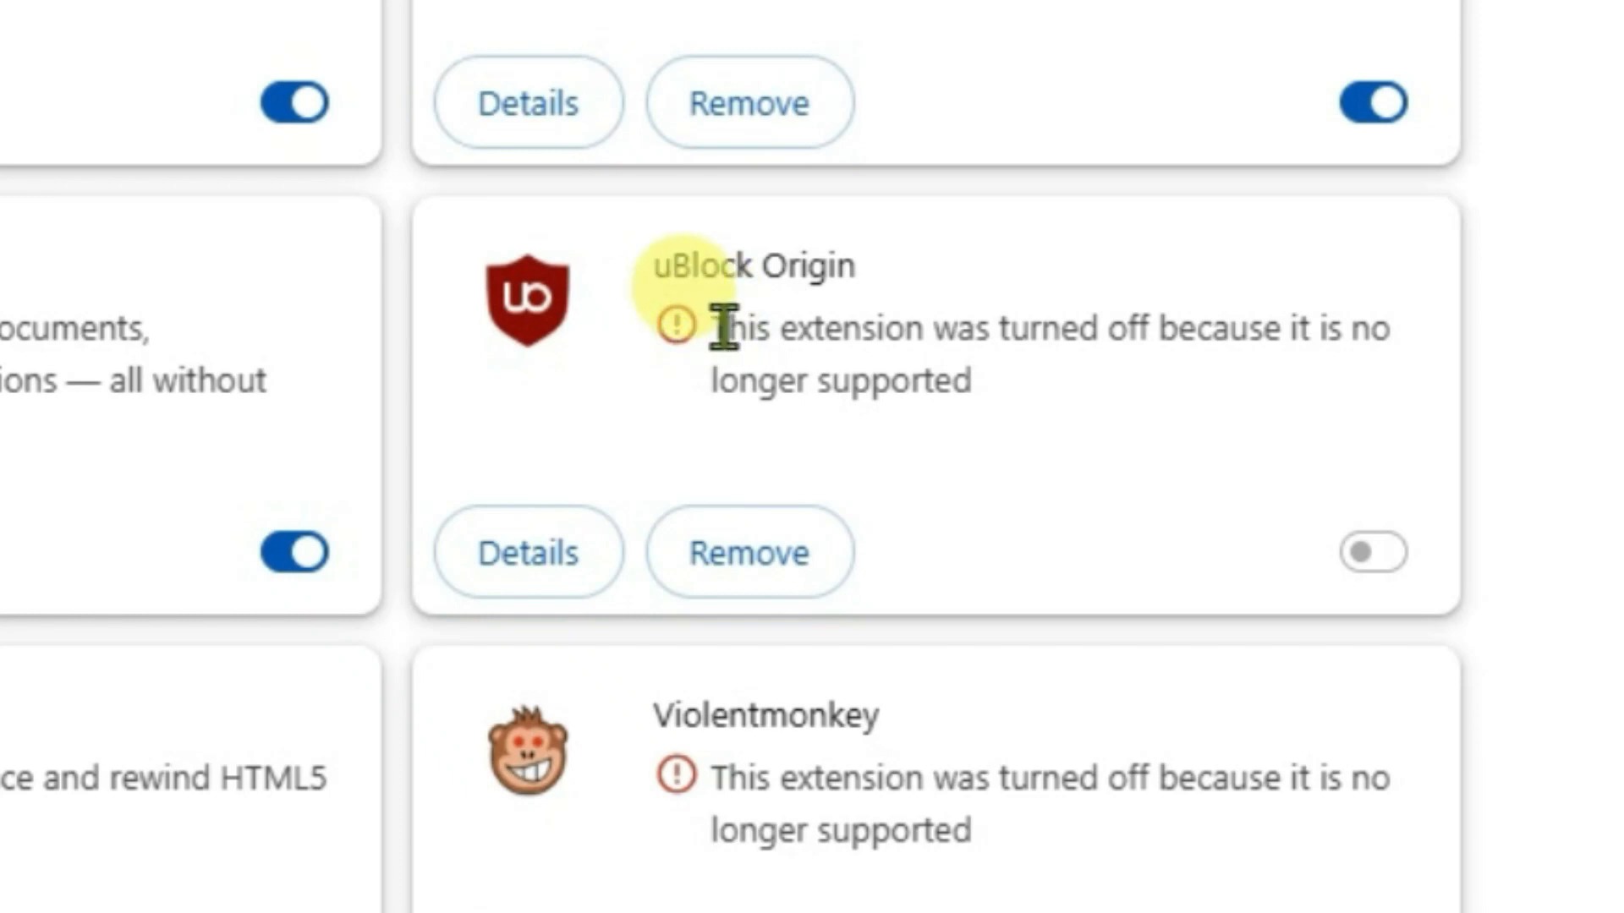
pyautogui.moveTo(1377, 551)
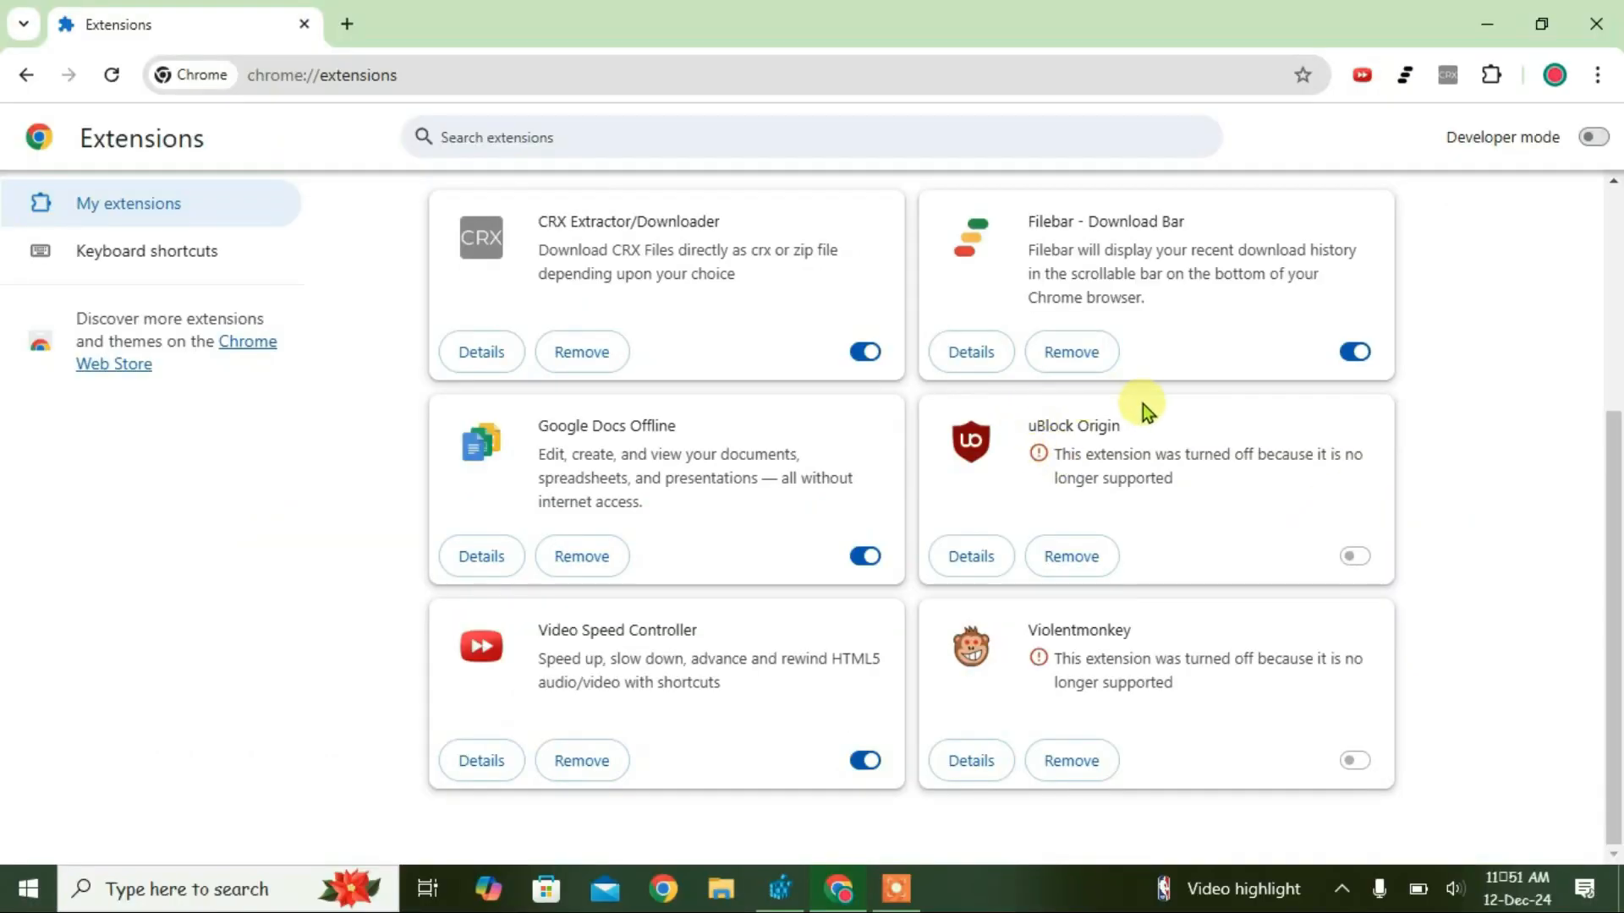
pyautogui.moveTo(1175, 460)
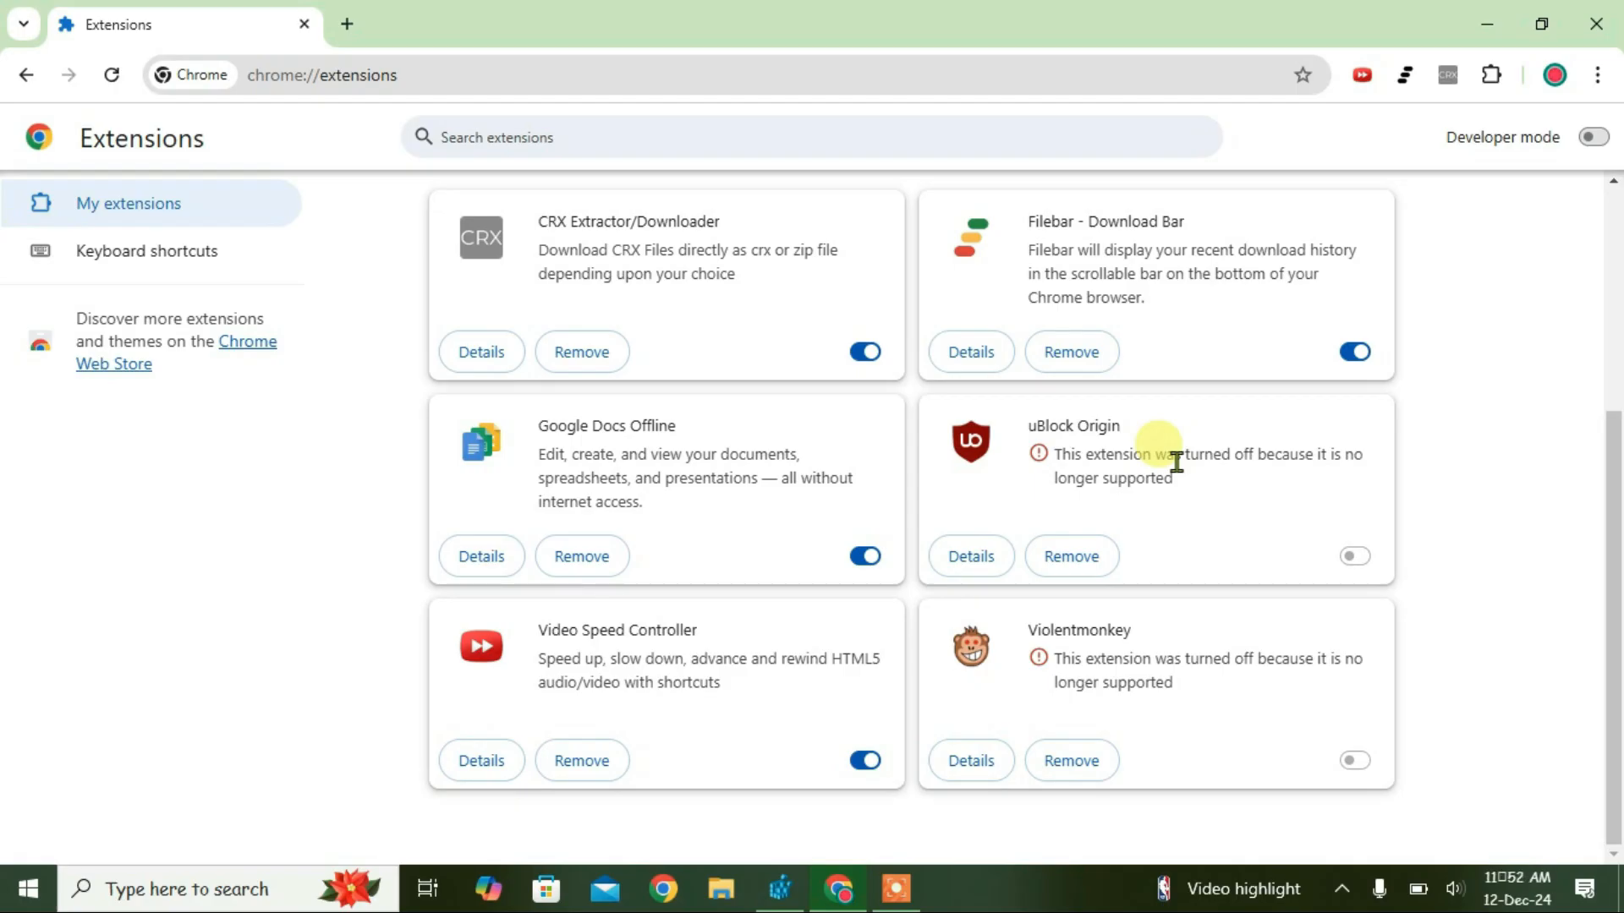
pyautogui.moveTo(1423, 408)
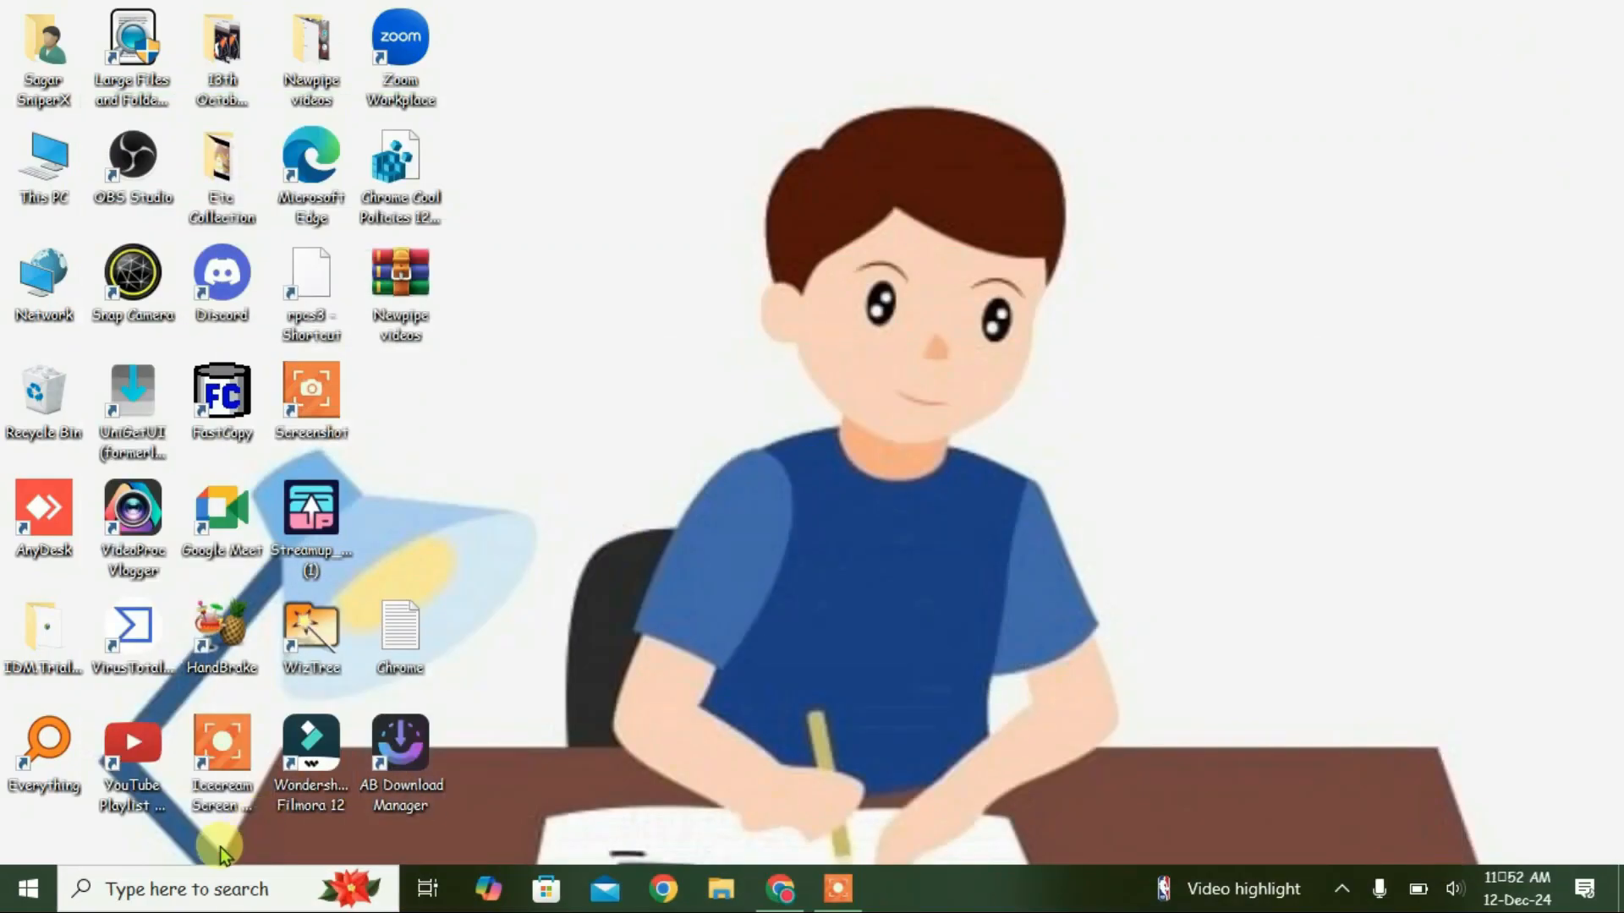
# - Launch Registry Editor (regedit) from Start with administrator rights
pyautogui.write('regedit')
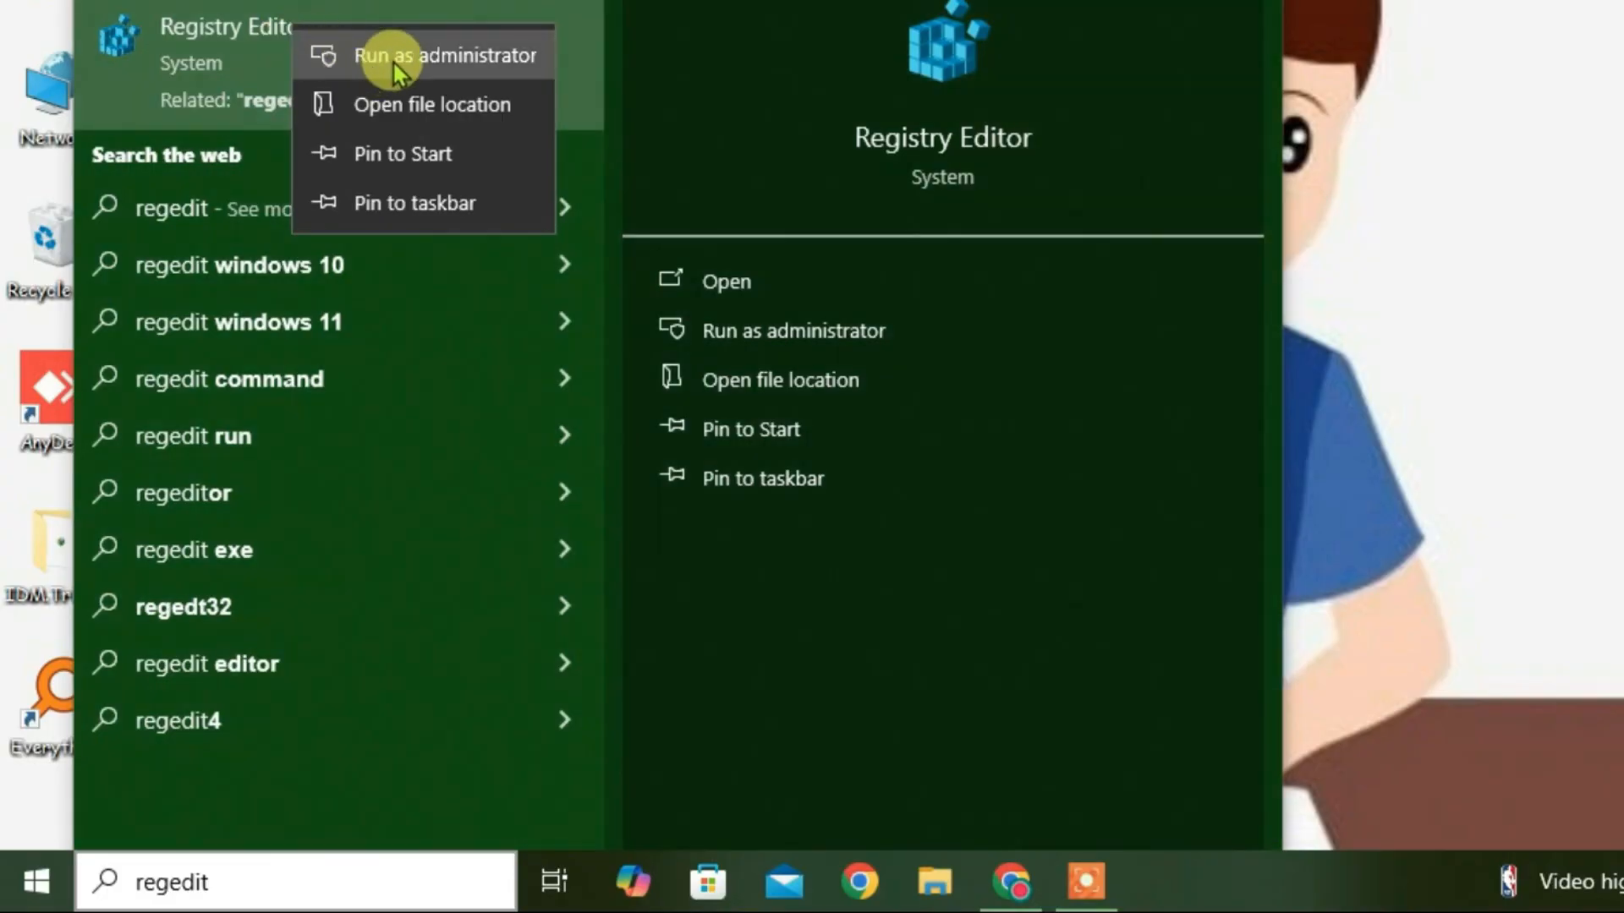
pyautogui.click(445, 55)
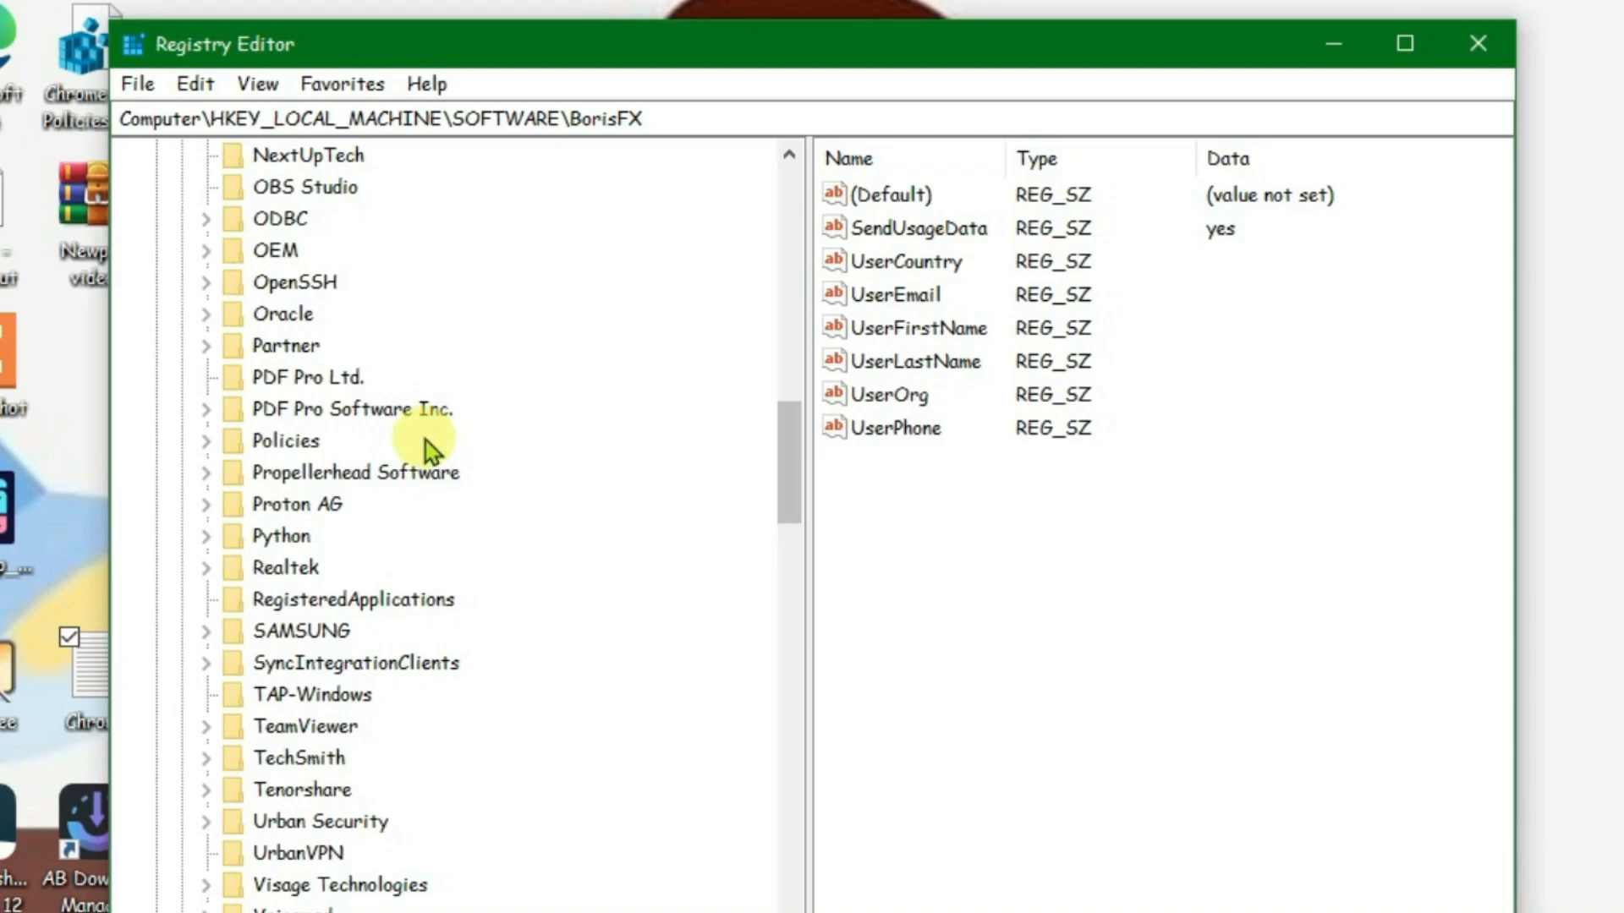
# - Navigate to HKEY_CURRENT_USER\SOFTWARE\Policies\Google and reveal its Chrome subkey
pyautogui.scroll(3)
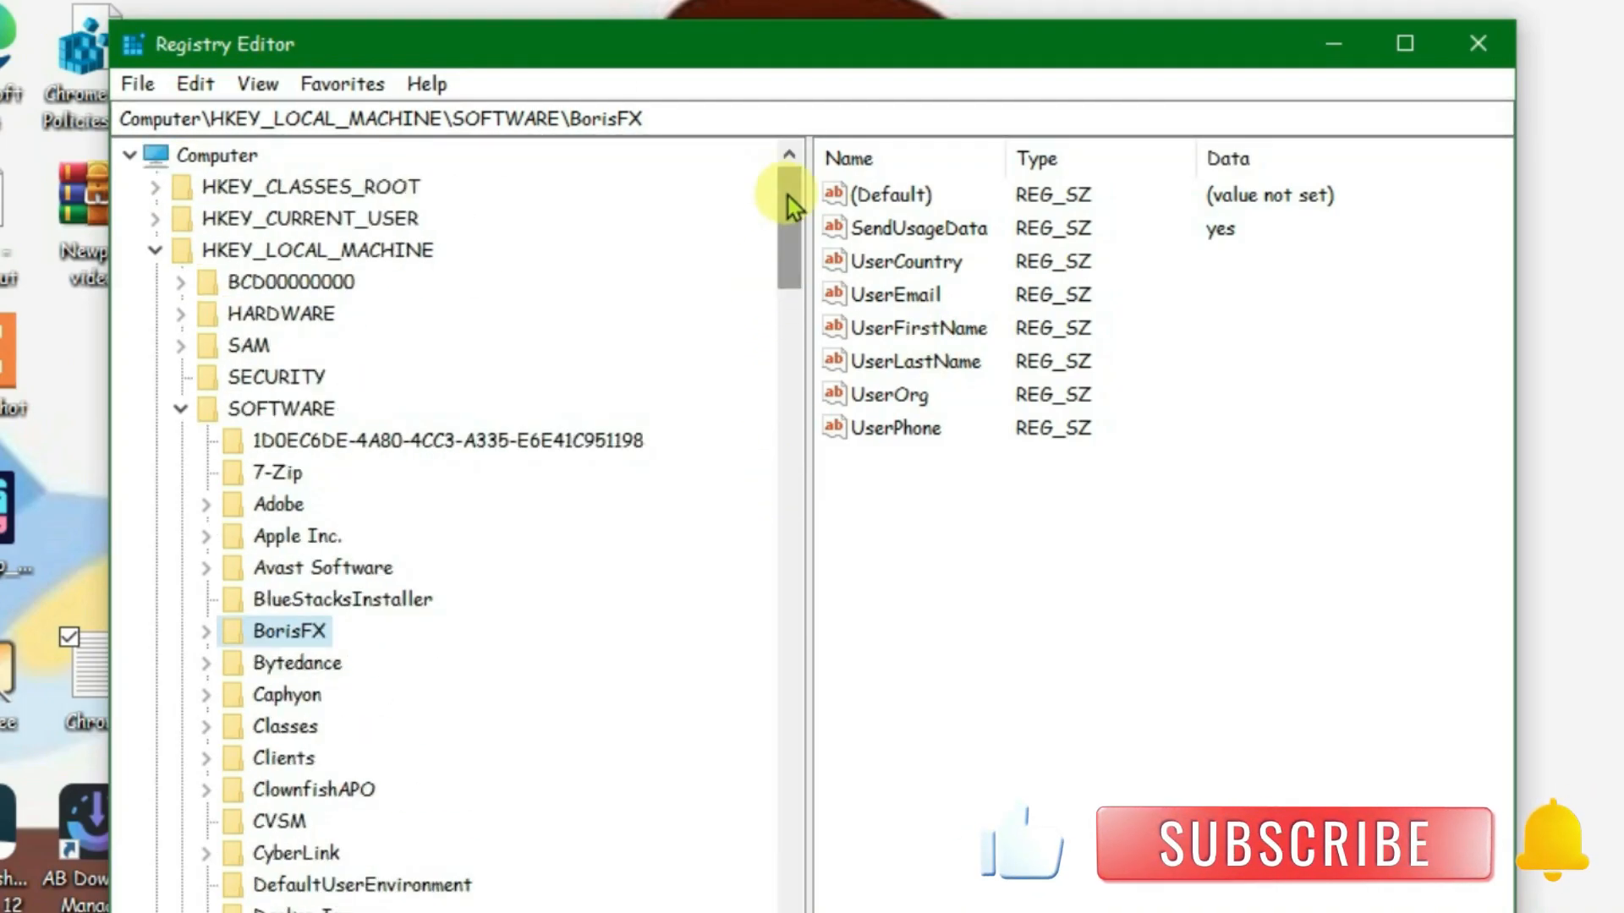
pyautogui.moveTo(135, 171)
pyautogui.write('Co')
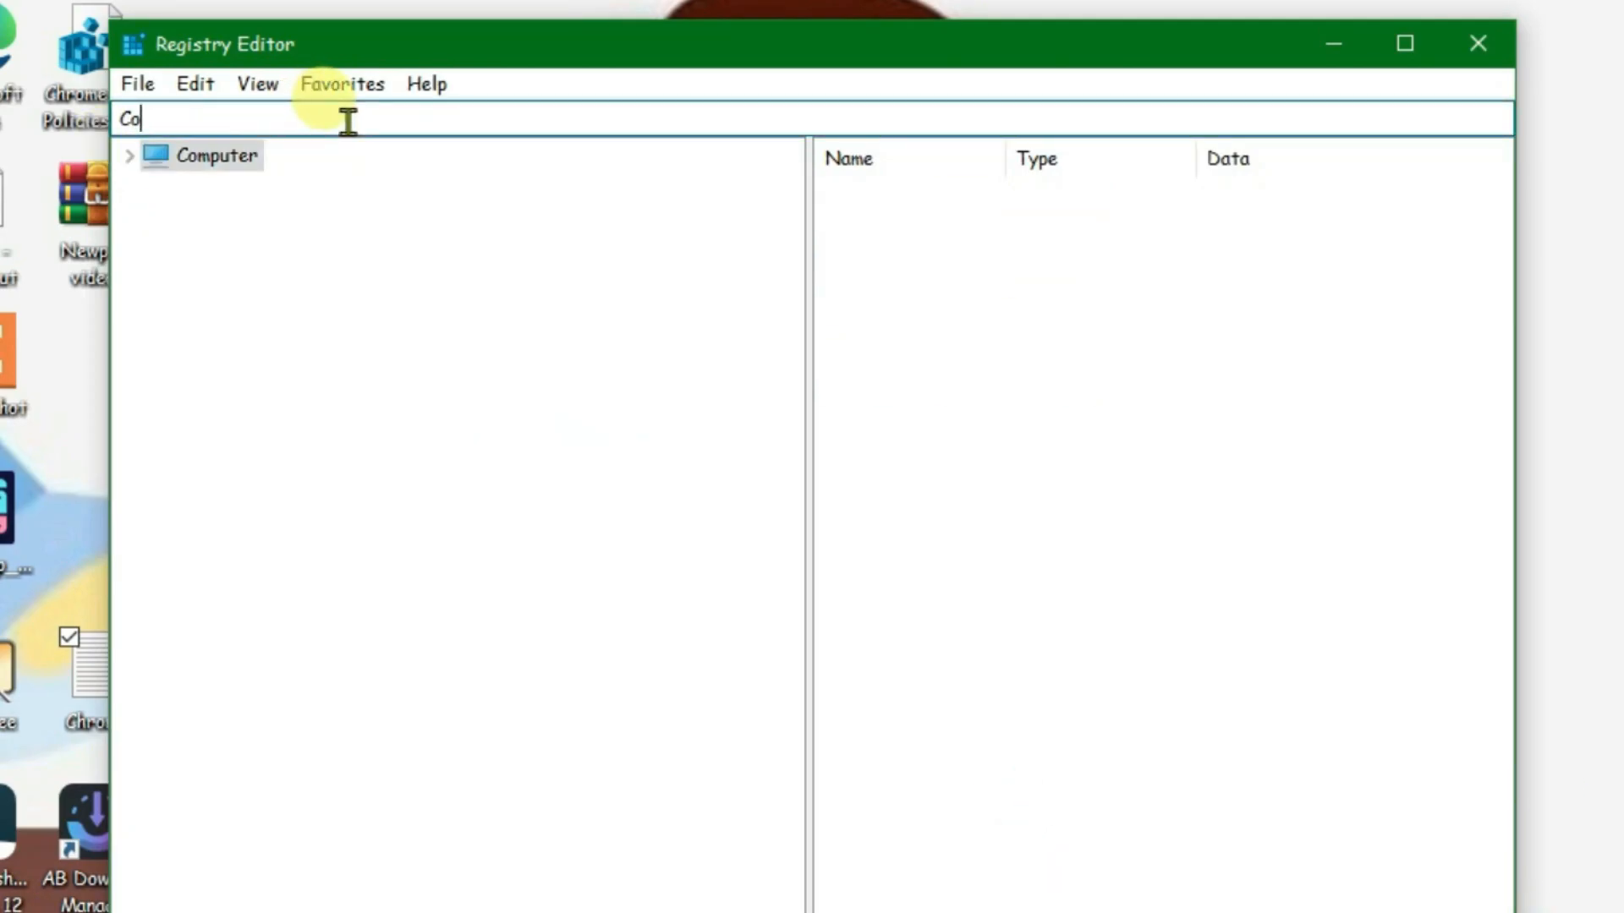
pyautogui.press('Ctrl+a')
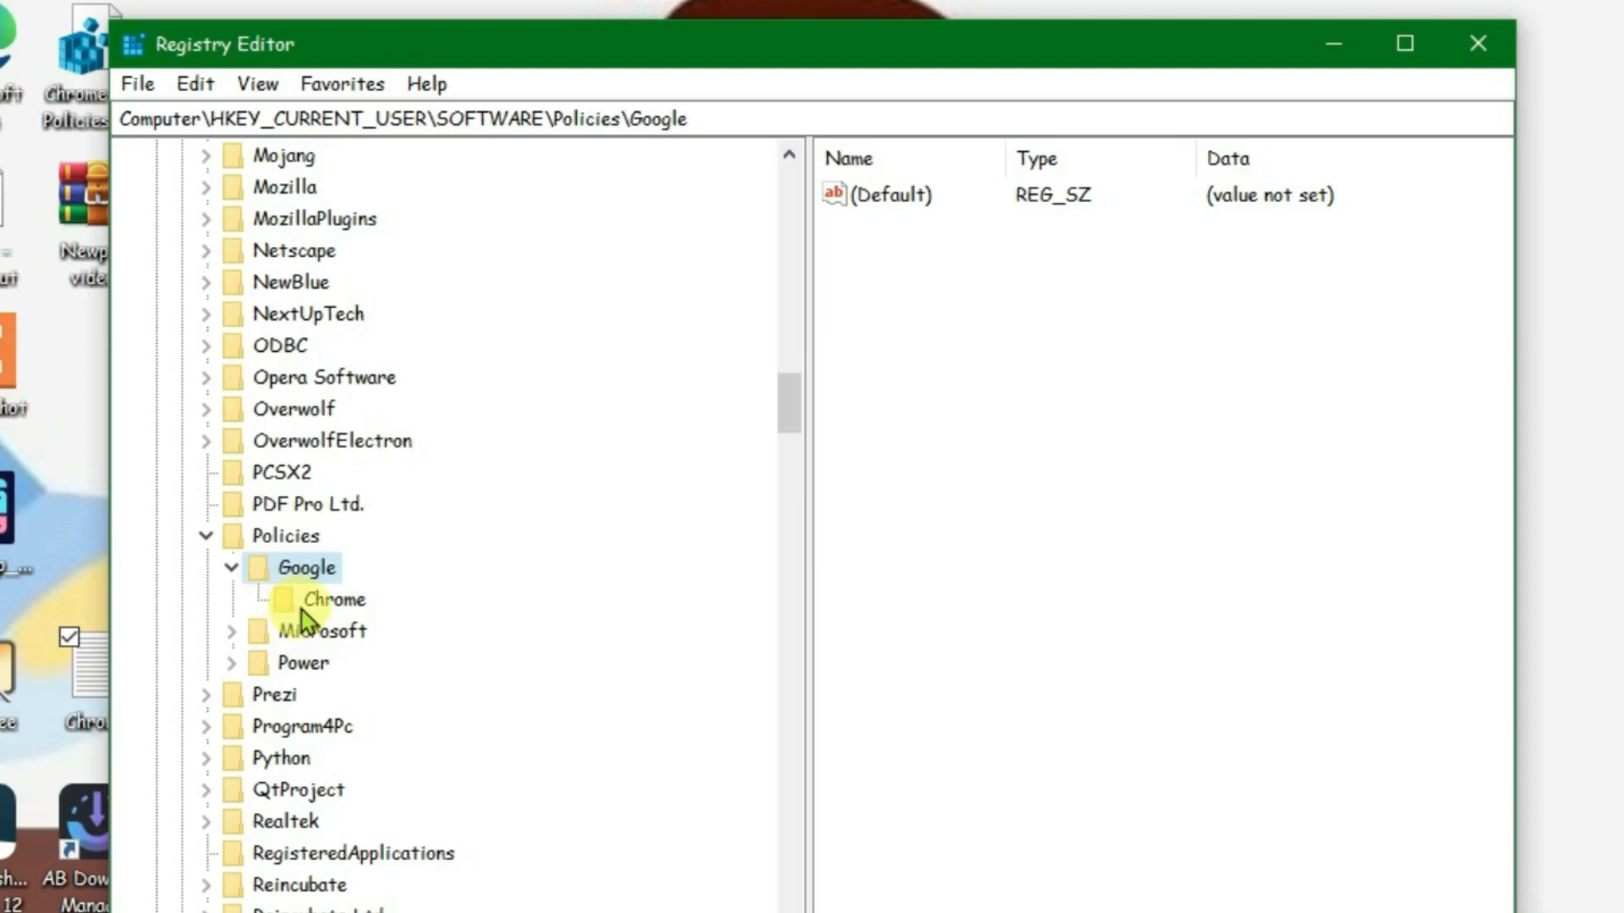
# - Create a subkey under Google, keeping the default name New Key #1, beside Chrome
pyautogui.click(335, 599)
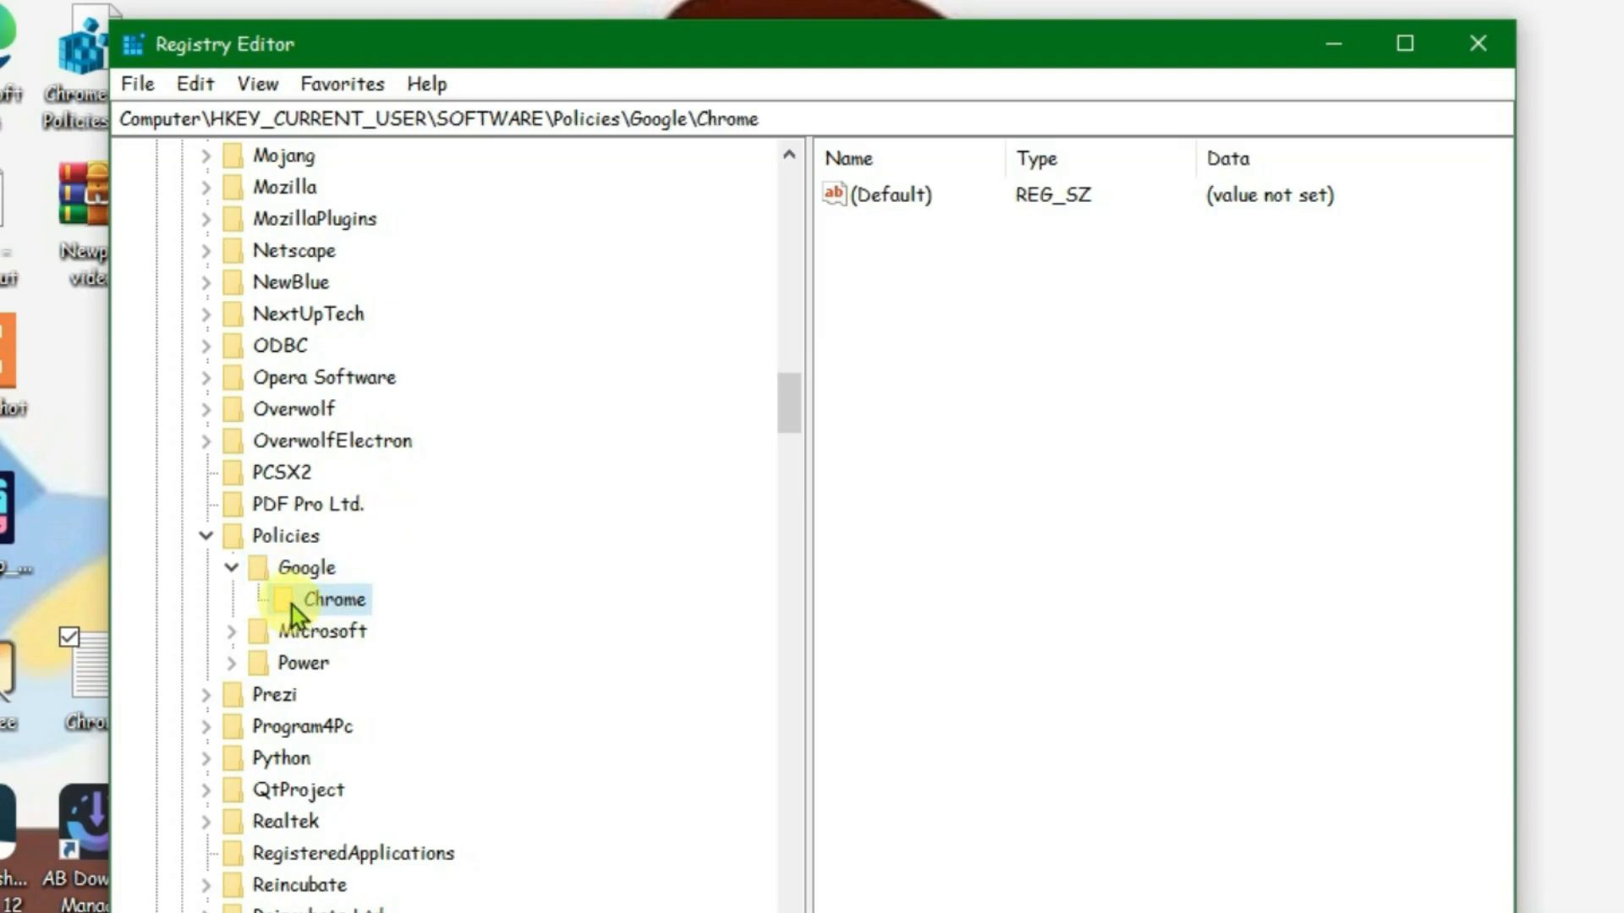
pyautogui.rightClick(307, 569)
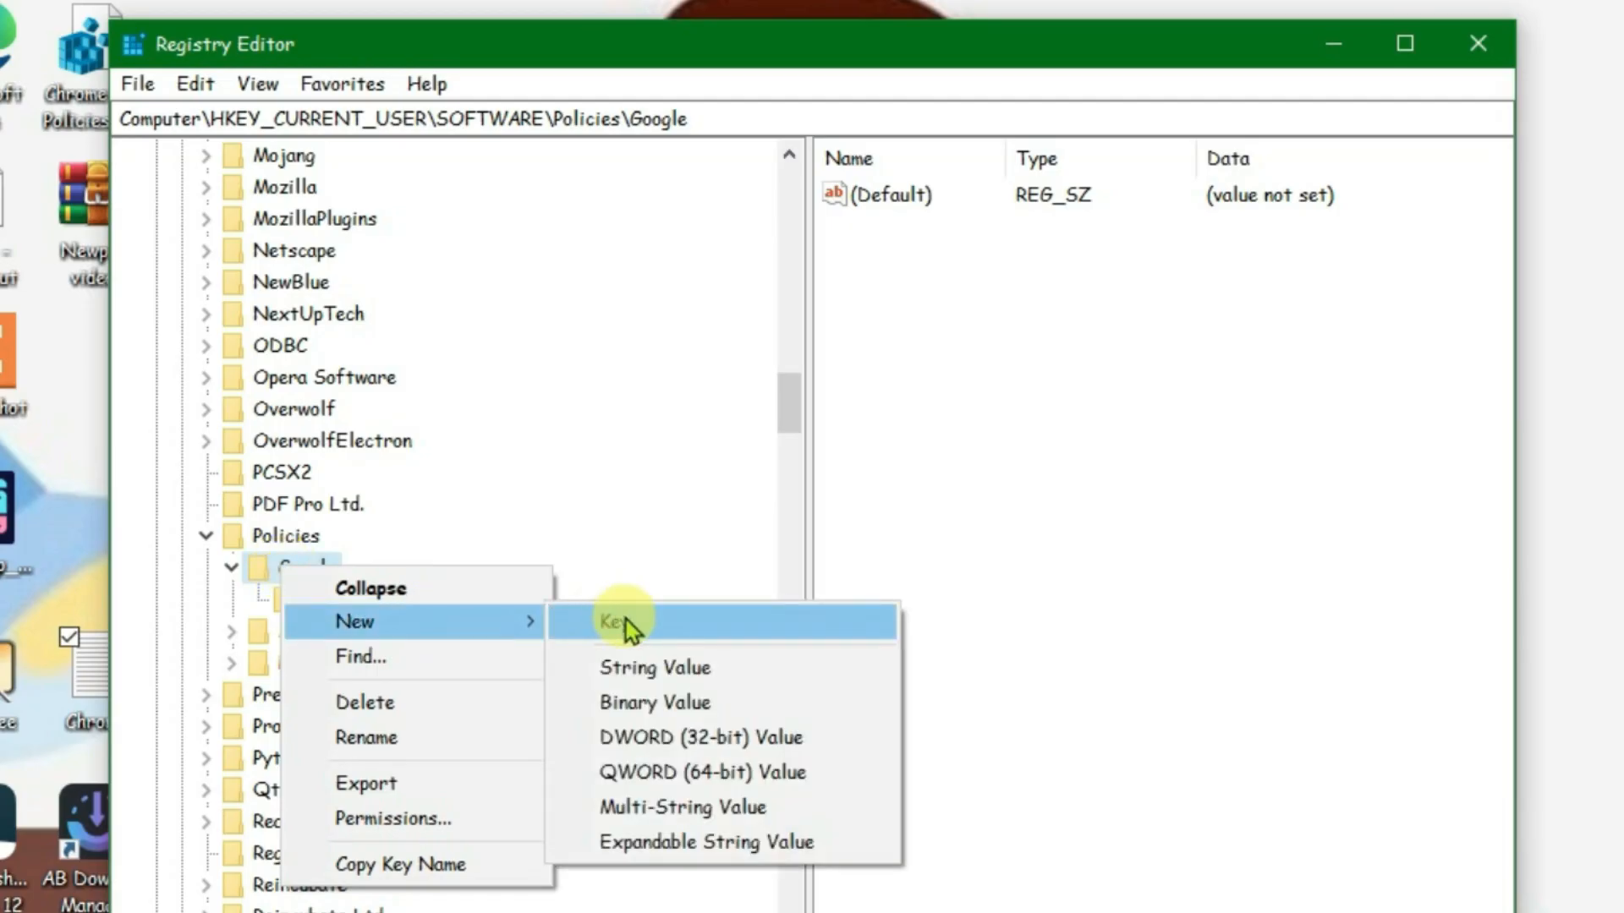
pyautogui.click(616, 621)
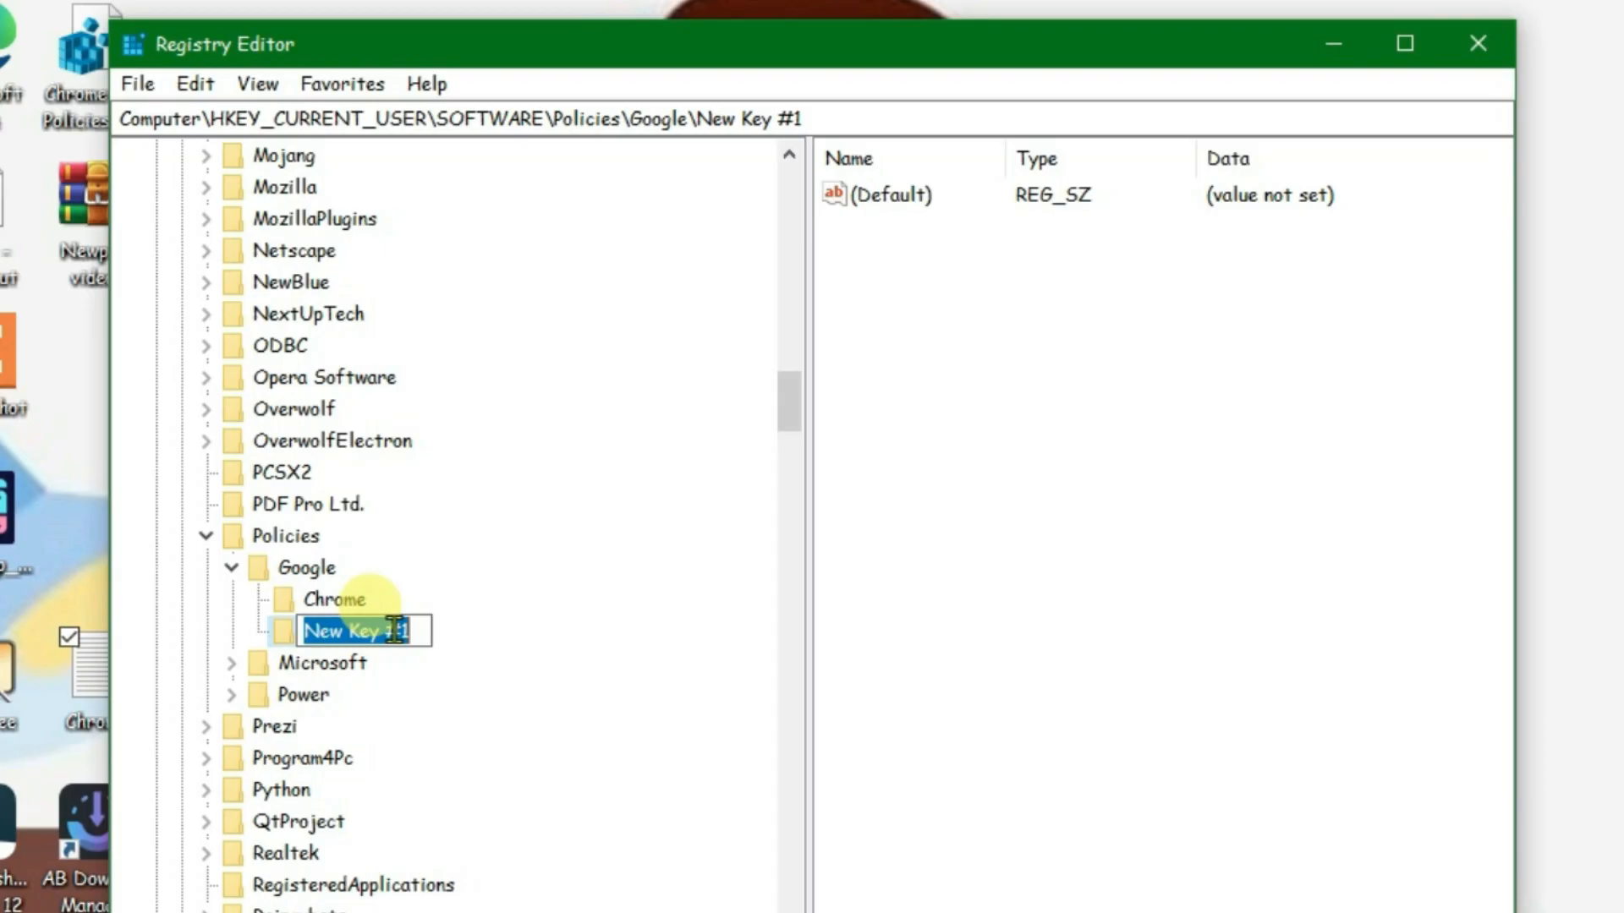
pyautogui.press('Return')
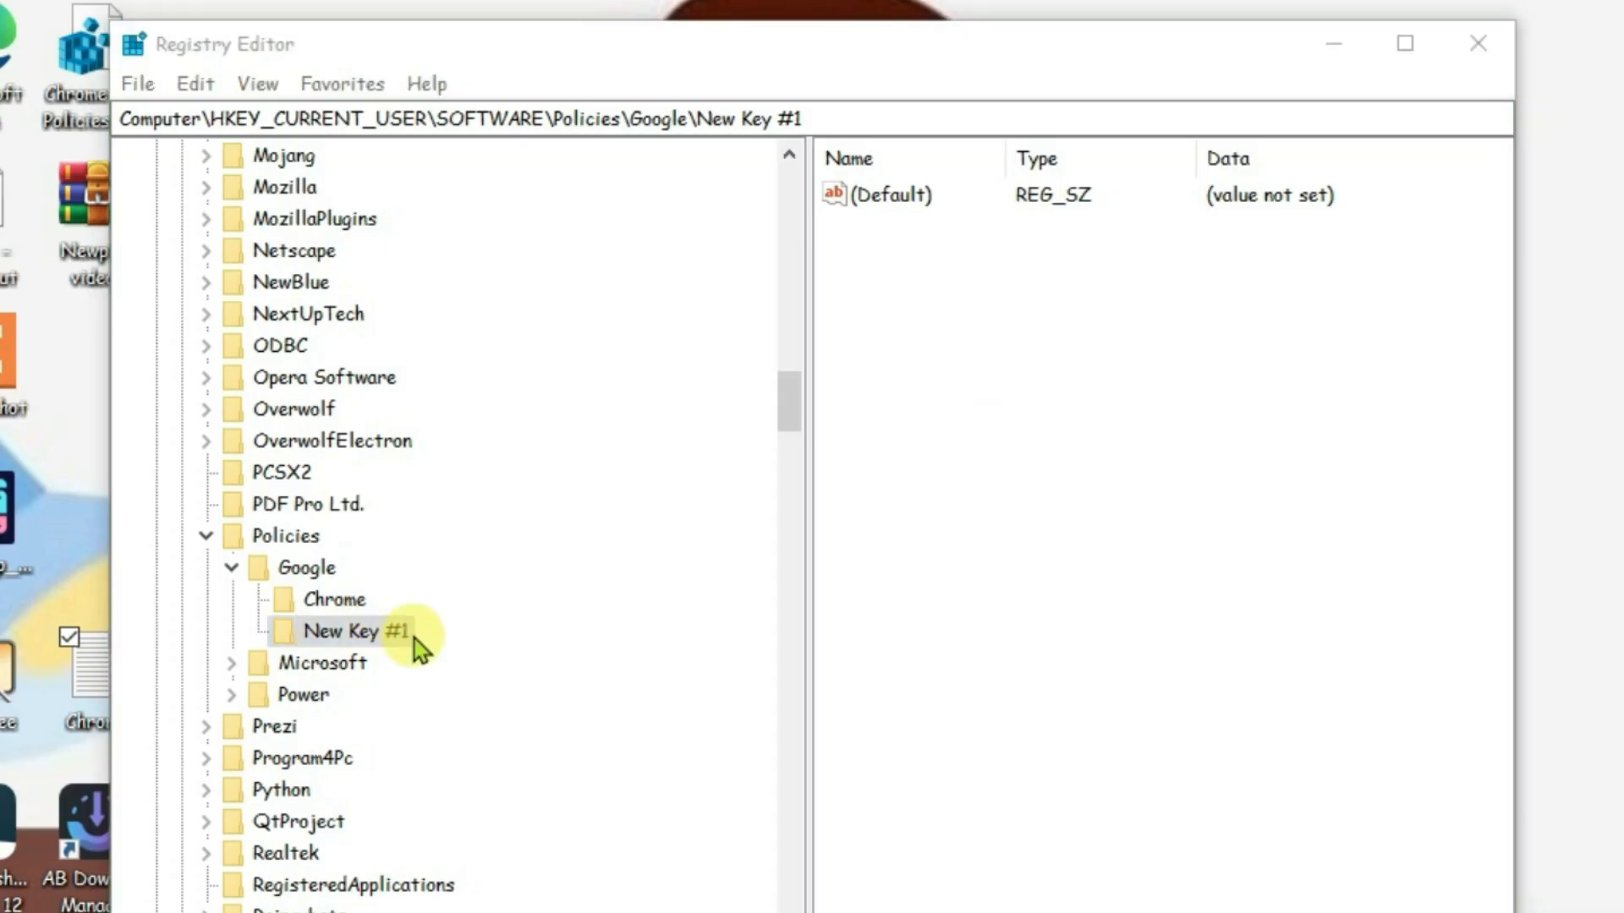
pyautogui.rightClick(334, 599)
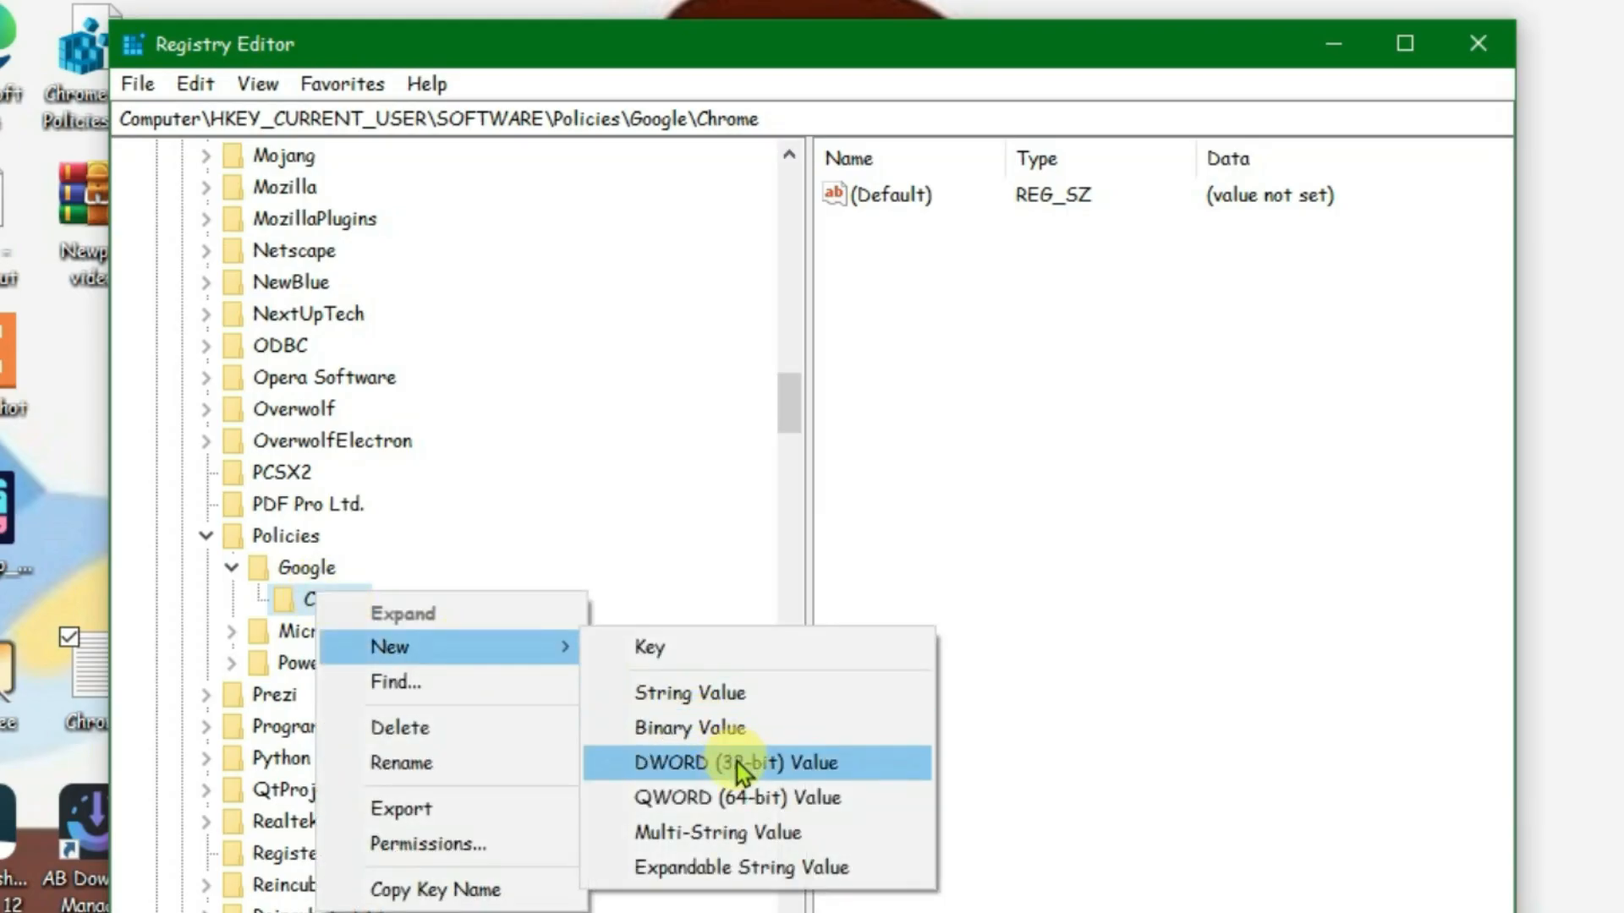
# - Add a DWORD named ExtensionManifestV2Availability under Chrome with value data 2
pyautogui.click(736, 763)
pyautogui.write('ExtensionMan')
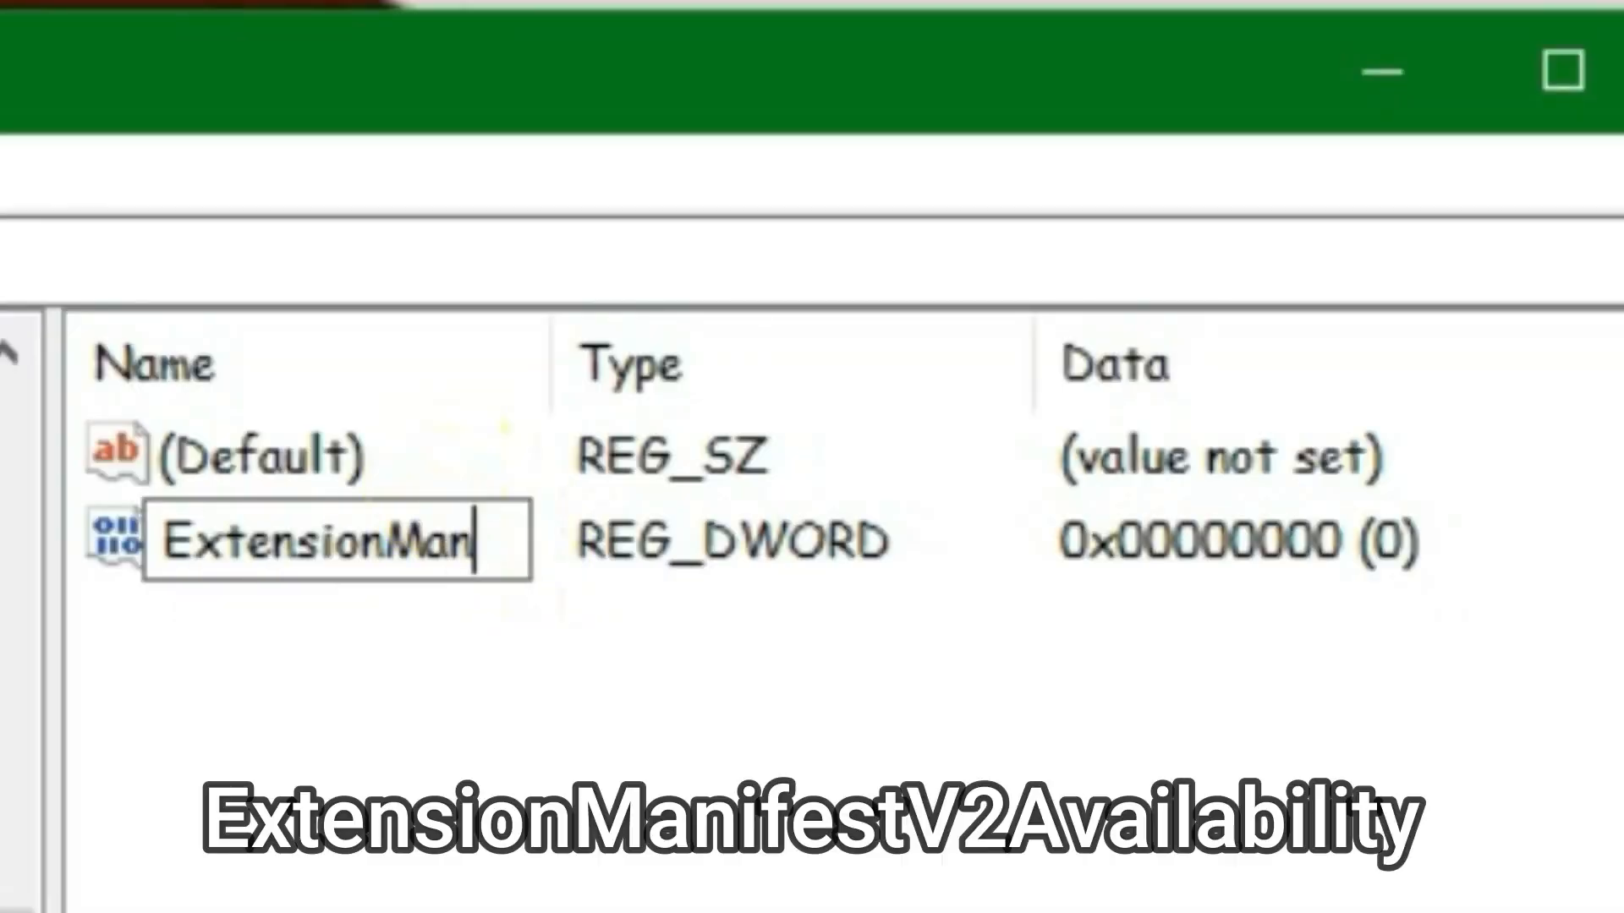
pyautogui.write('ifestV2Availability')
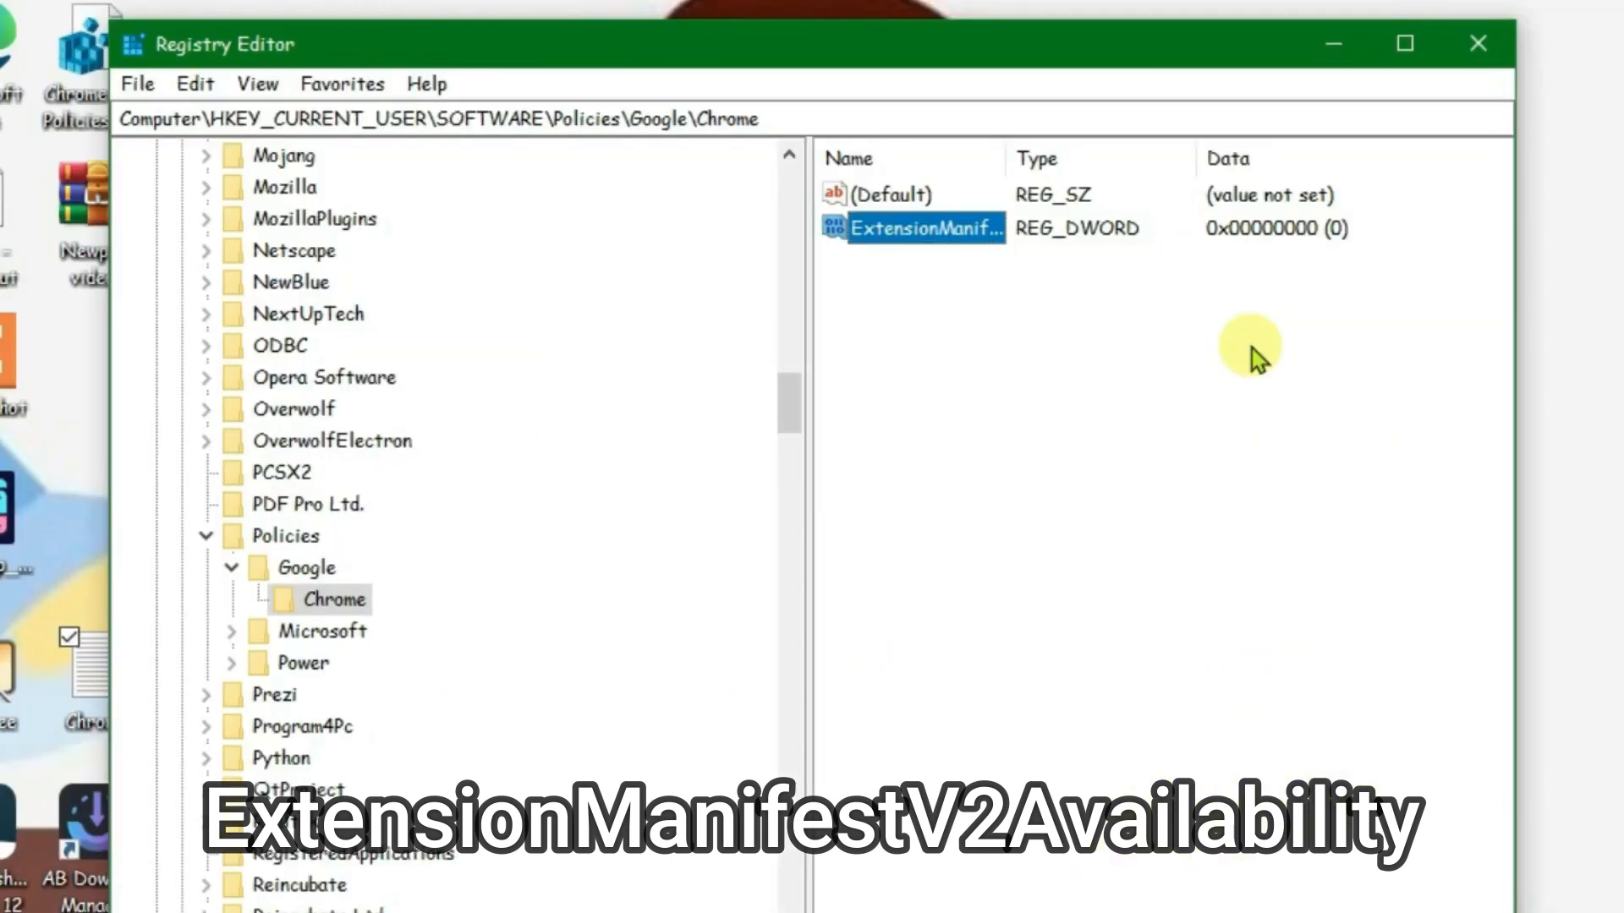
pyautogui.doubleClick(922, 228)
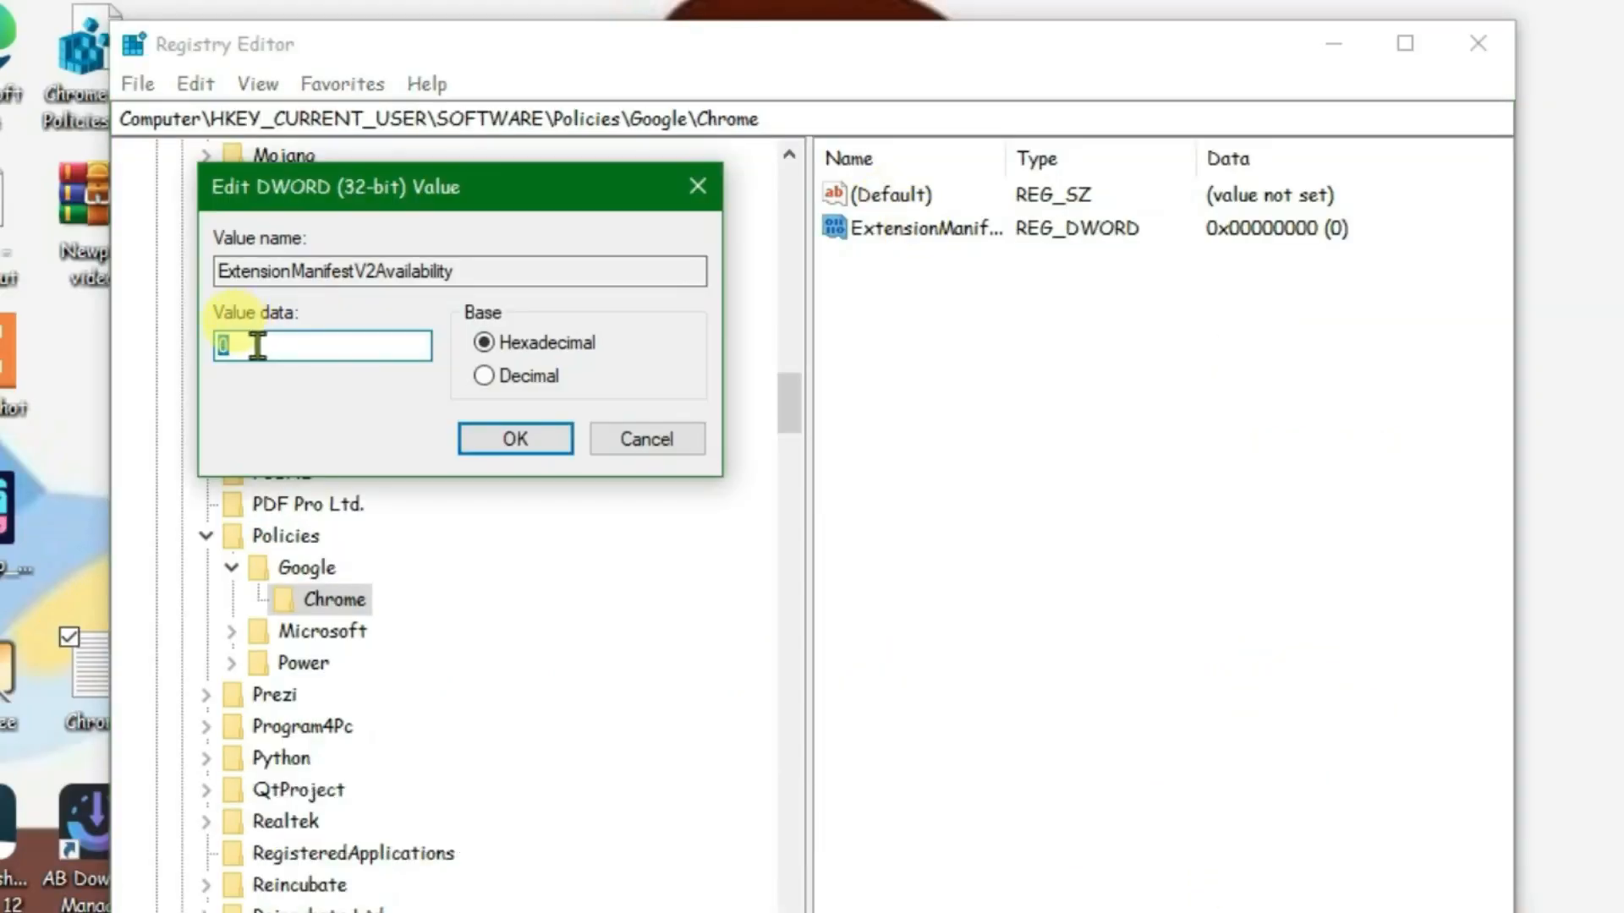
pyautogui.write('2')
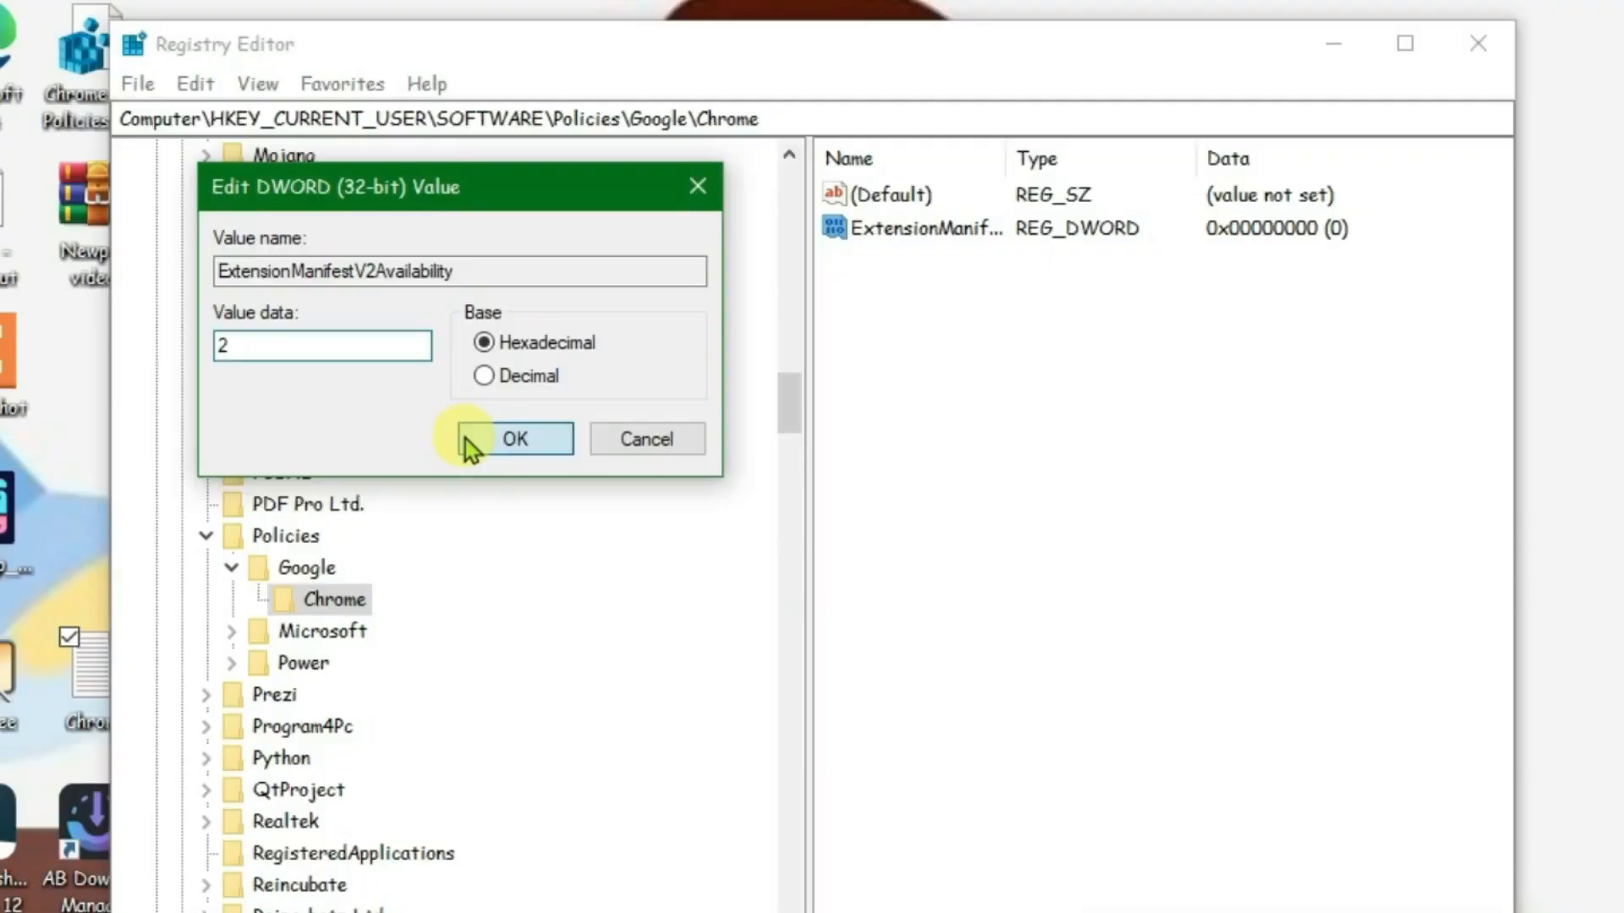
pyautogui.click(514, 438)
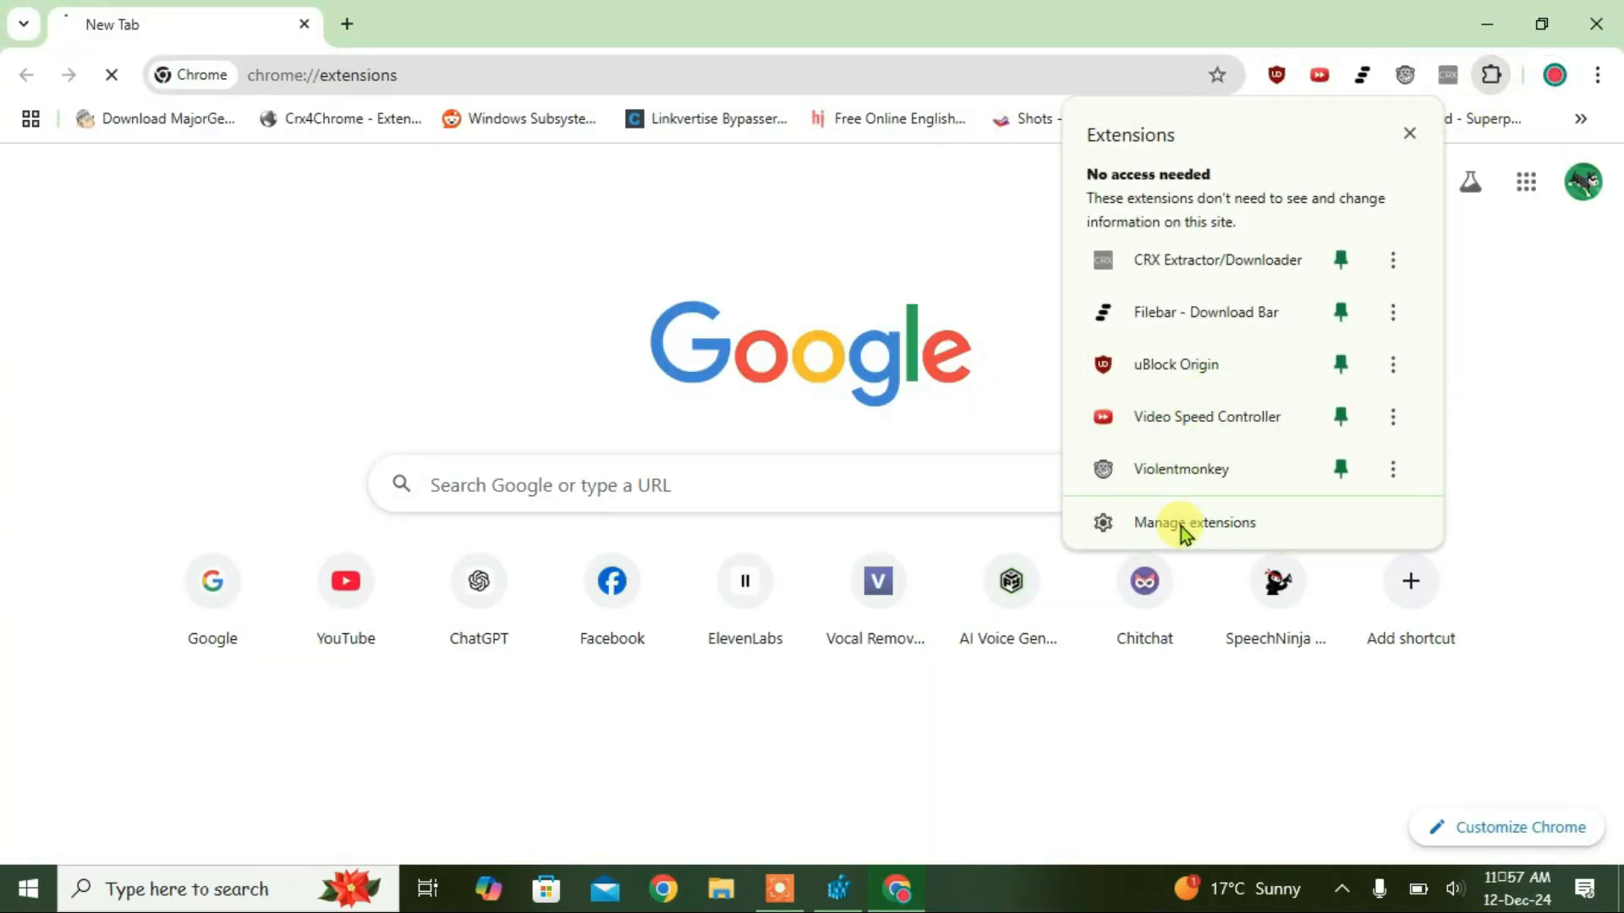
# - Show Chrome's Manage extensions page to confirm uBlock Origin is enabled again
pyautogui.click(1194, 523)
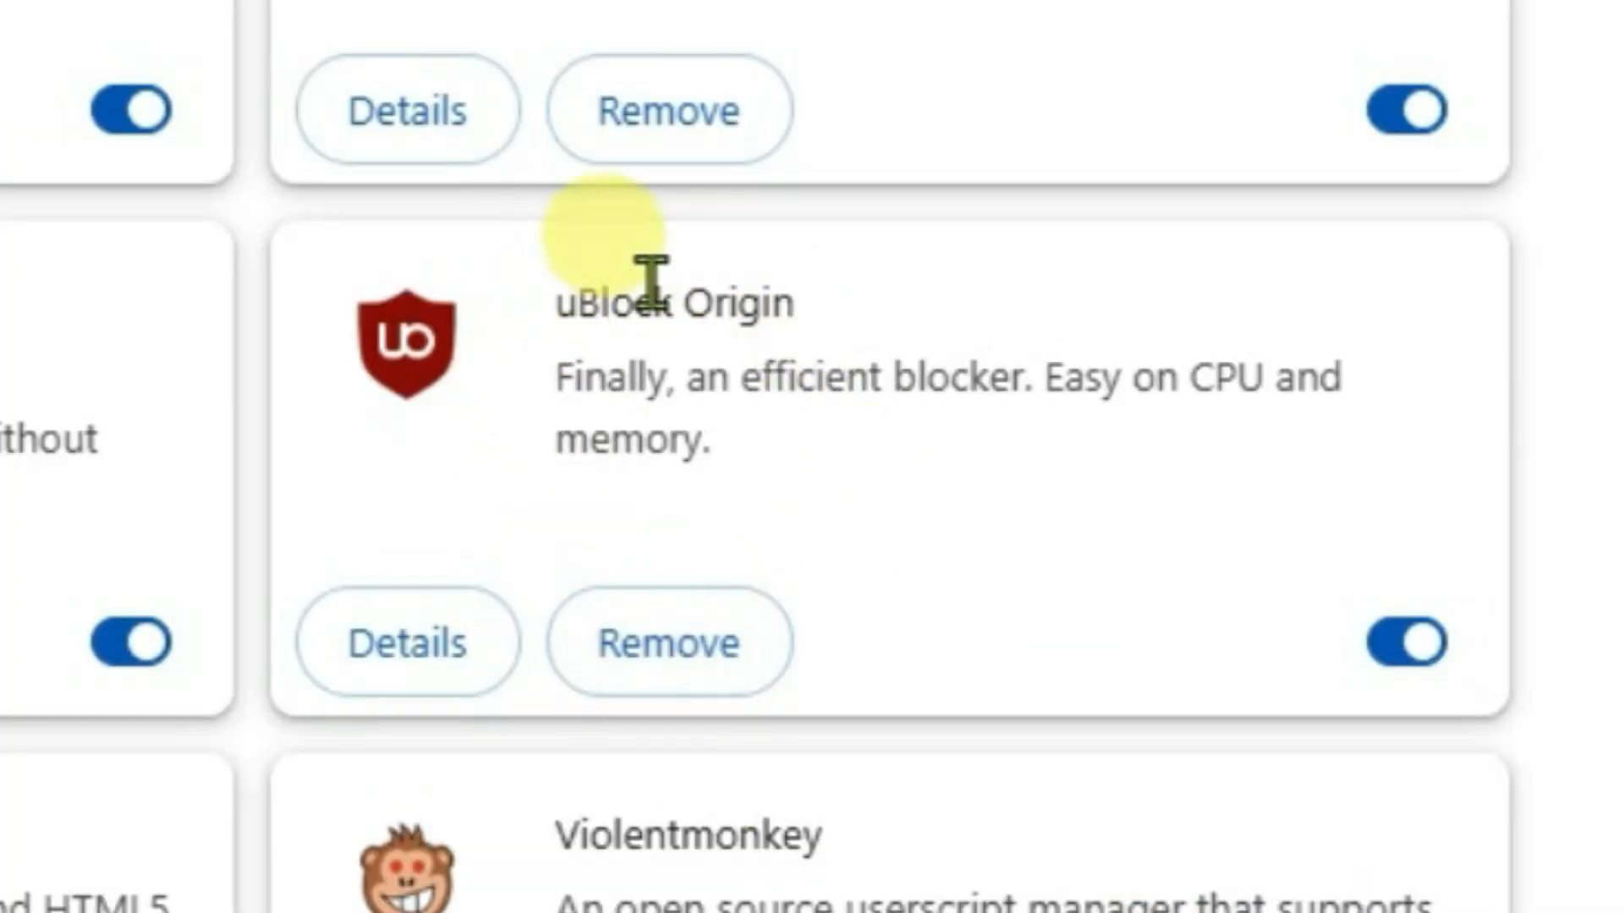